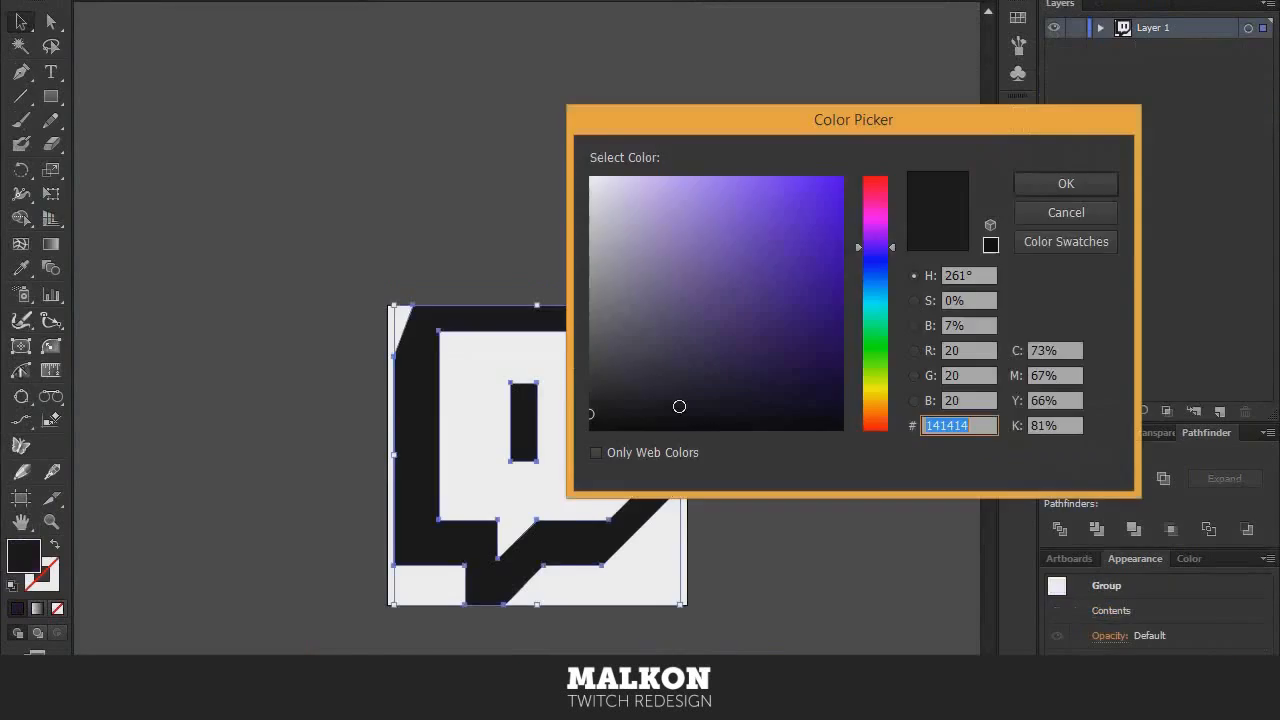
Confirm the dark grey 141414 fill colour for the Twitch glitch logo
click(1065, 183)
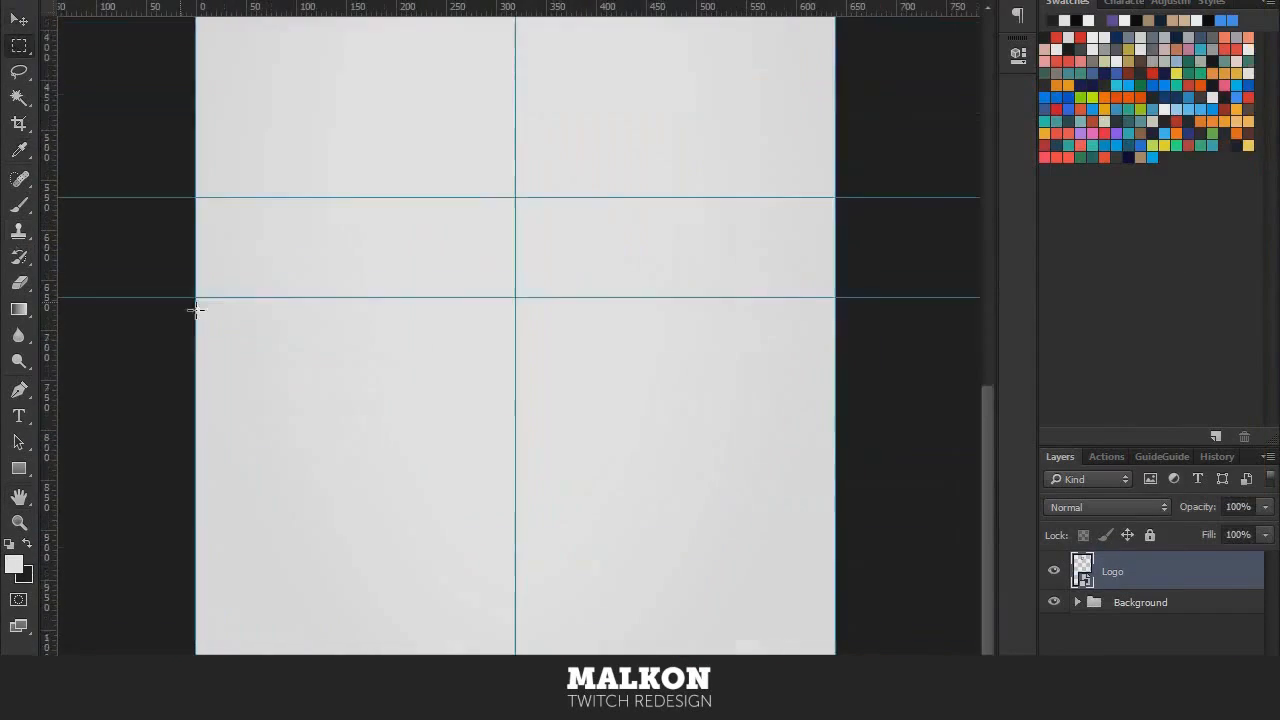
Add the 4:21 PM status bar and purple logo, re-rendering all text layers
click(1158, 456)
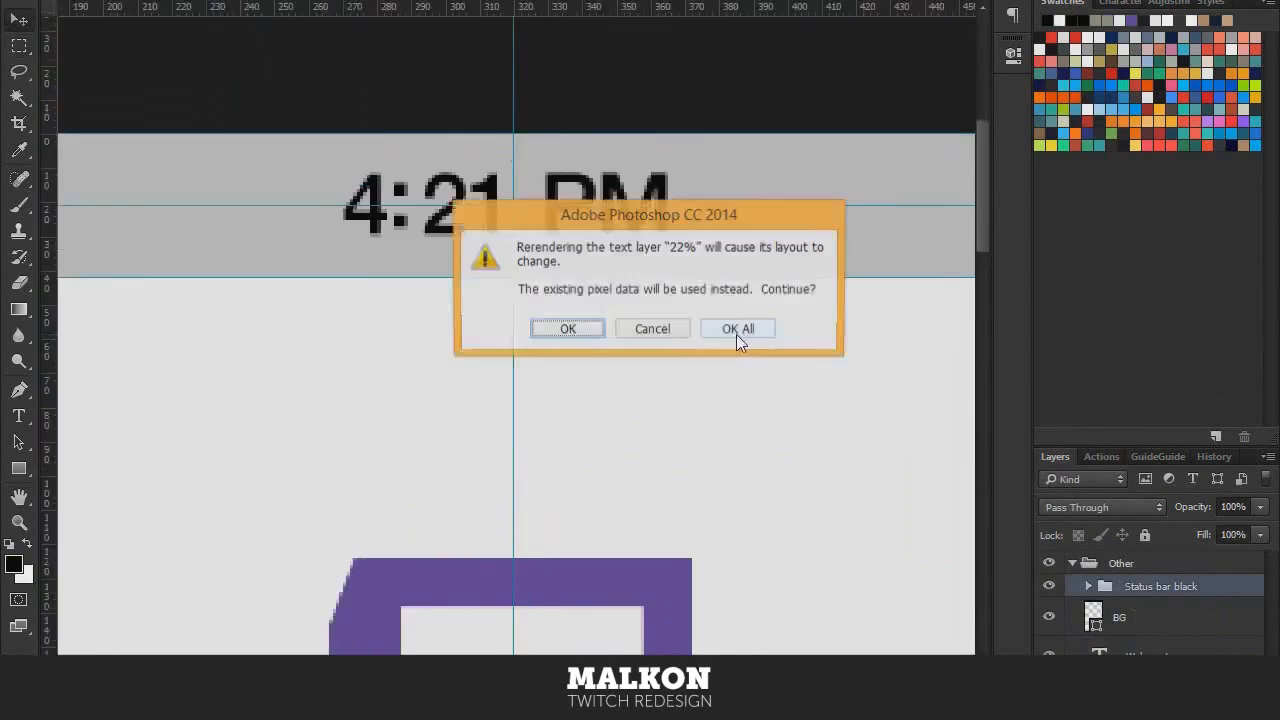
click(737, 328)
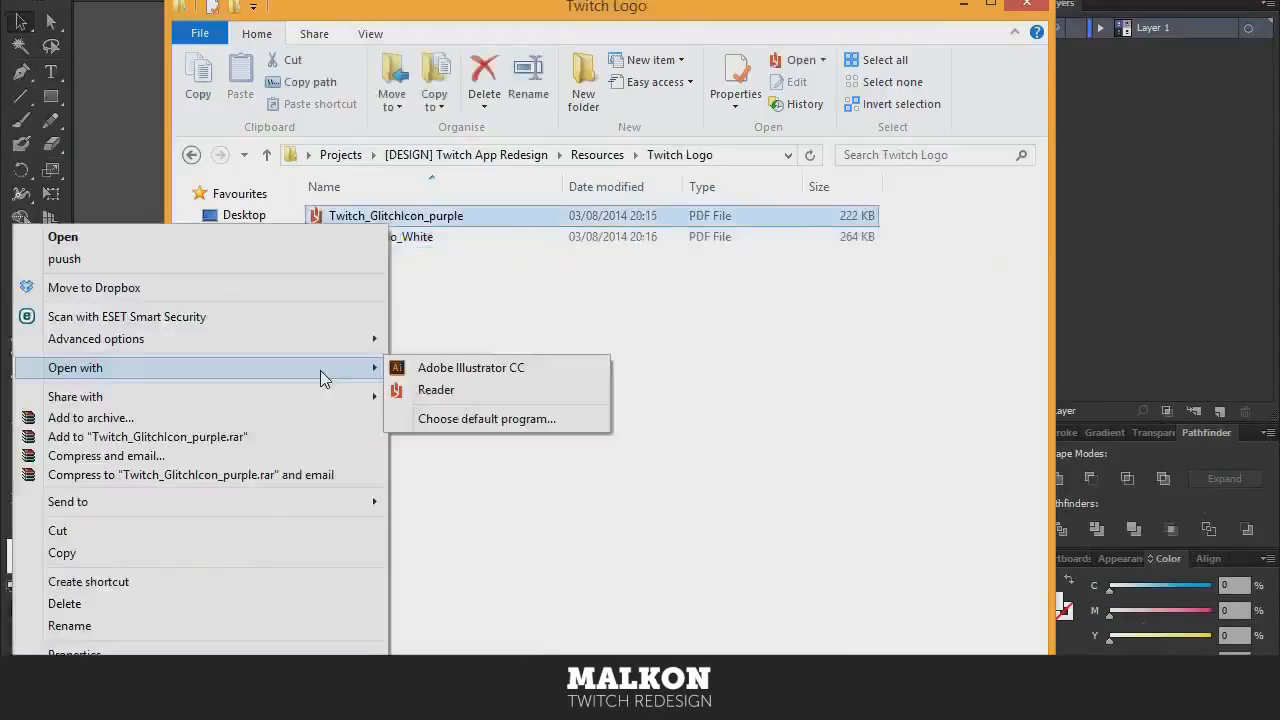
Open Twitch_GlitchIcon_purple from the Twitch Logo folder in Illustrator CC
click(470, 367)
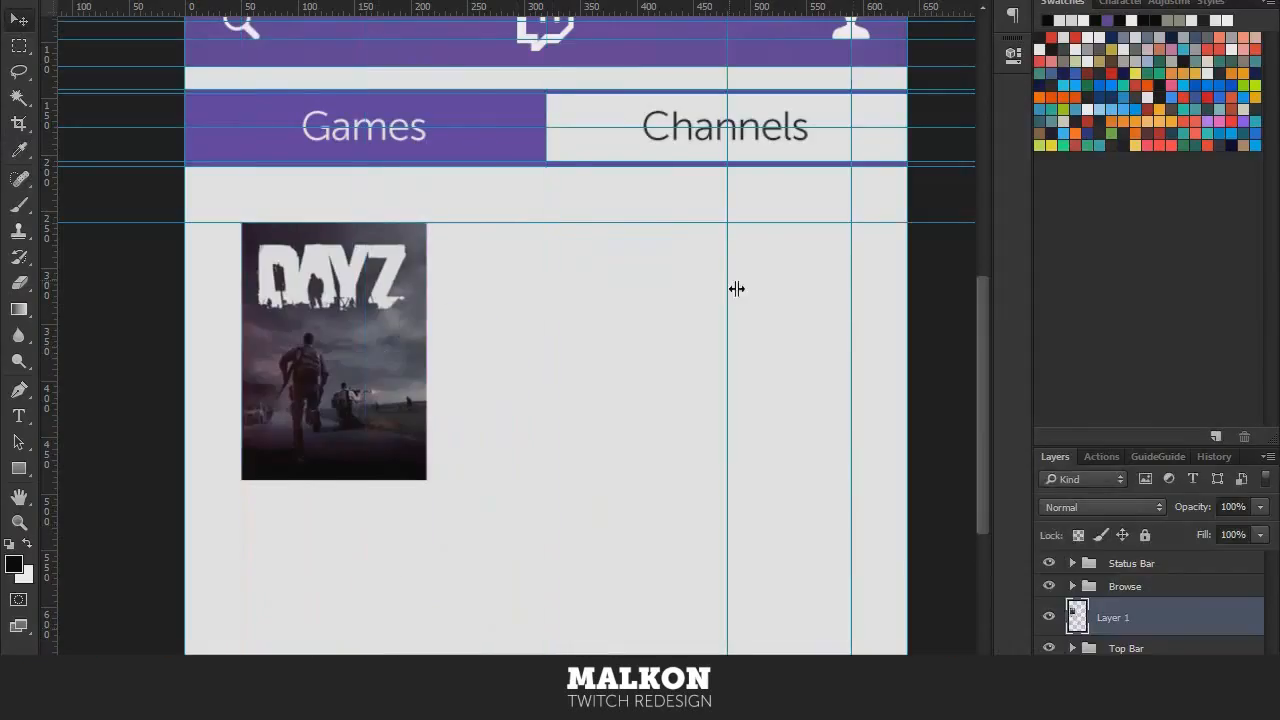
Draw the purple bar with Games and Channels tabs and paste the DayZ cover
click(1155, 456)
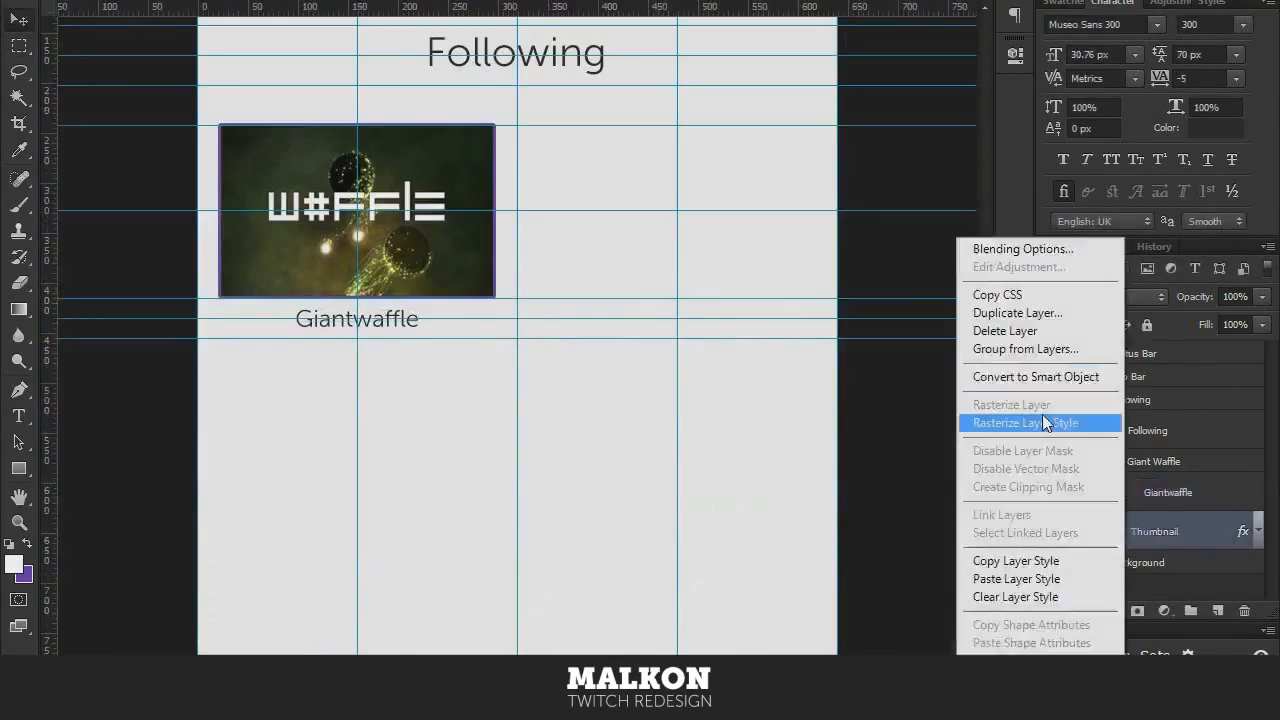
Finish the Giantwaffle thumbnail and caption, then switch to the Chrome window
key(alt+tab)
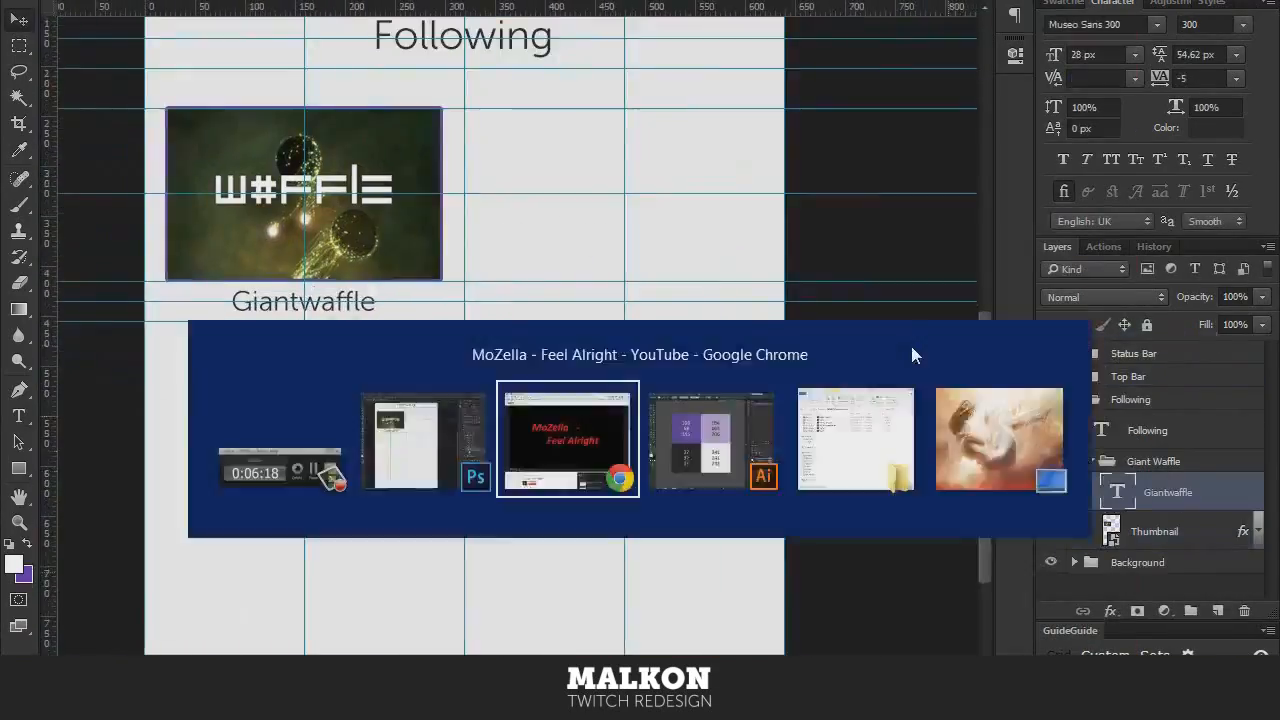